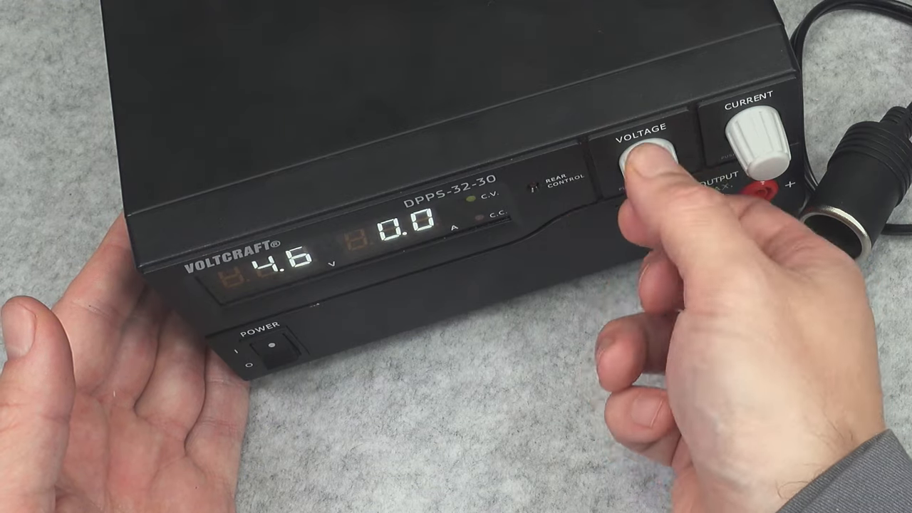
left_click_drag(648, 157, 642, 171)
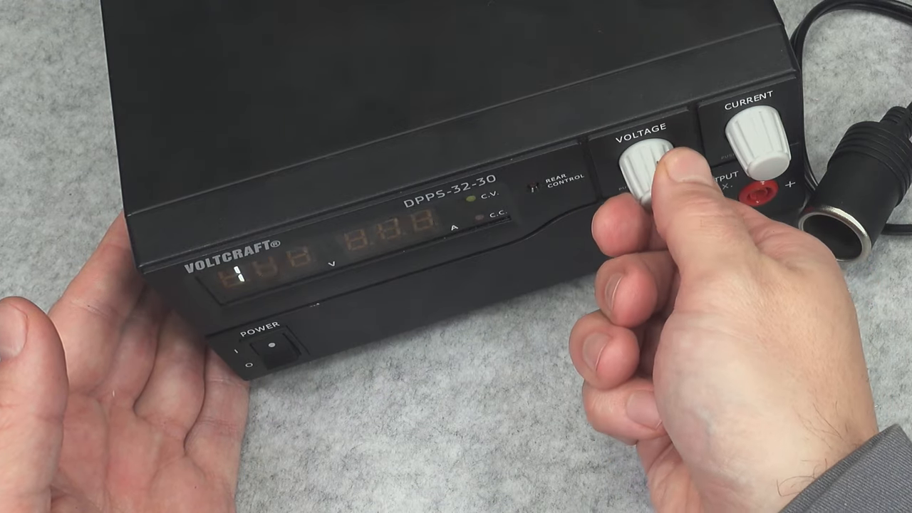